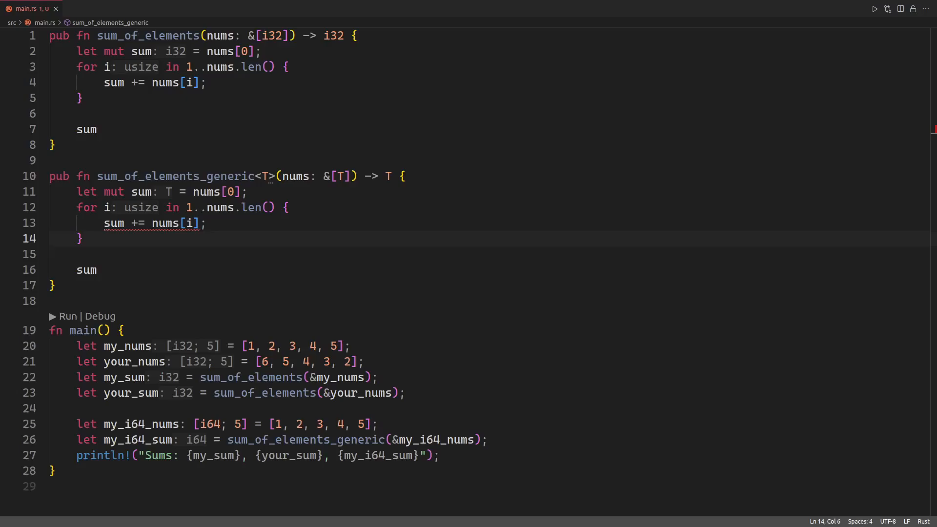
# Highlight every use of the nums parameter and the type parameter T in sum
pyautogui.click(96, 270)
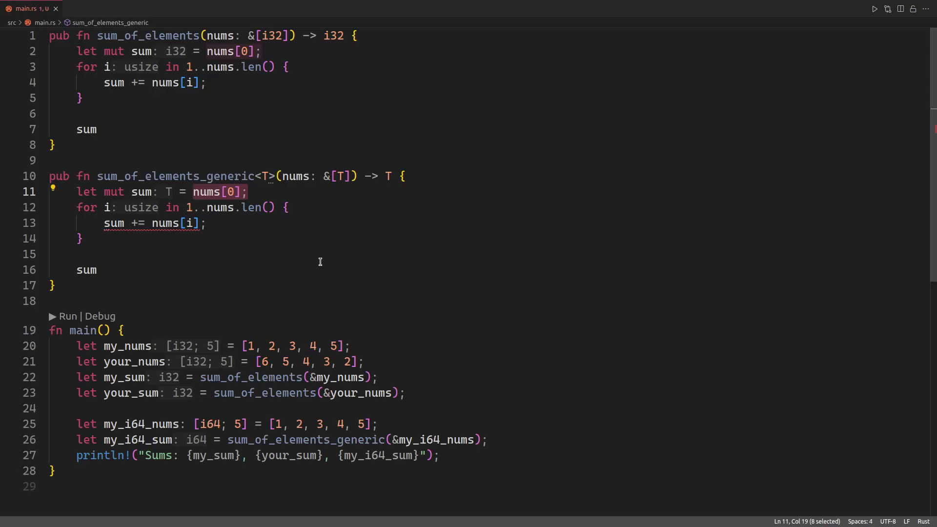
pyautogui.click(302, 176)
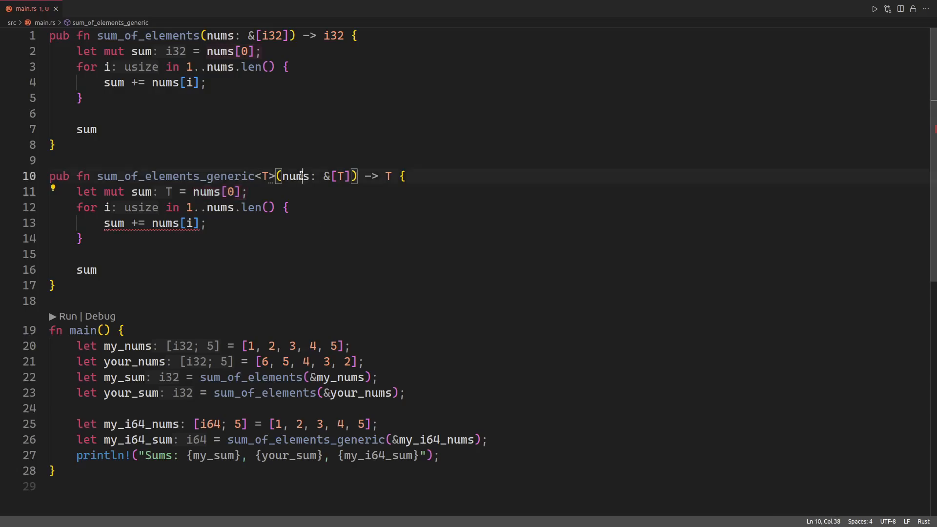
pyautogui.doubleClick(291, 175)
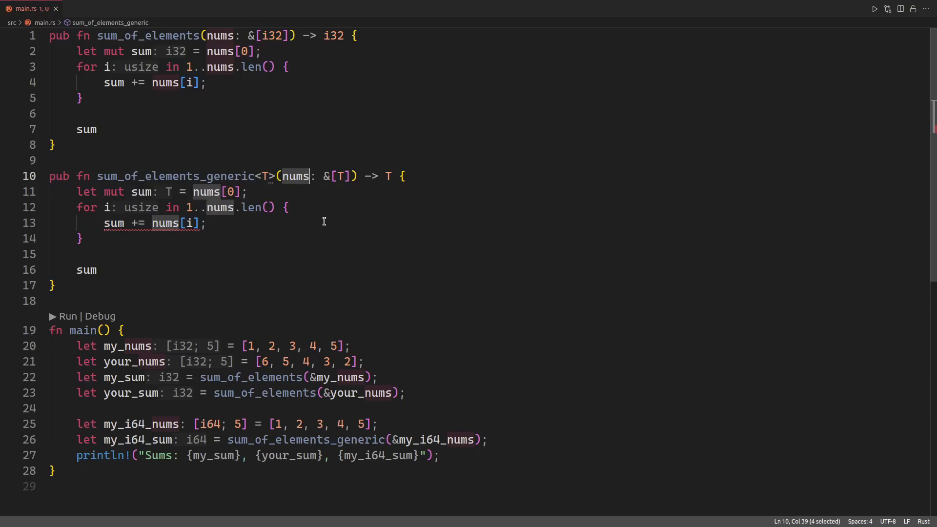
pyautogui.click(266, 175)
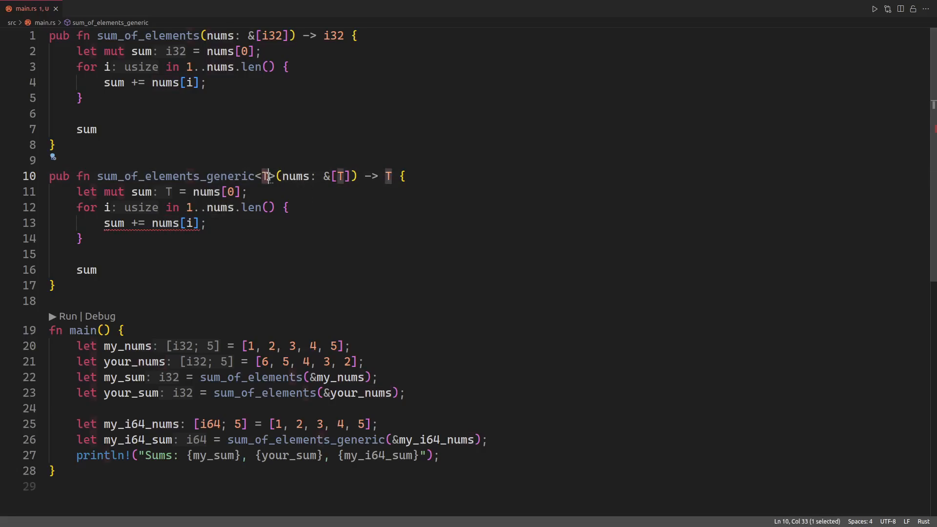
pyautogui.moveTo(344, 204)
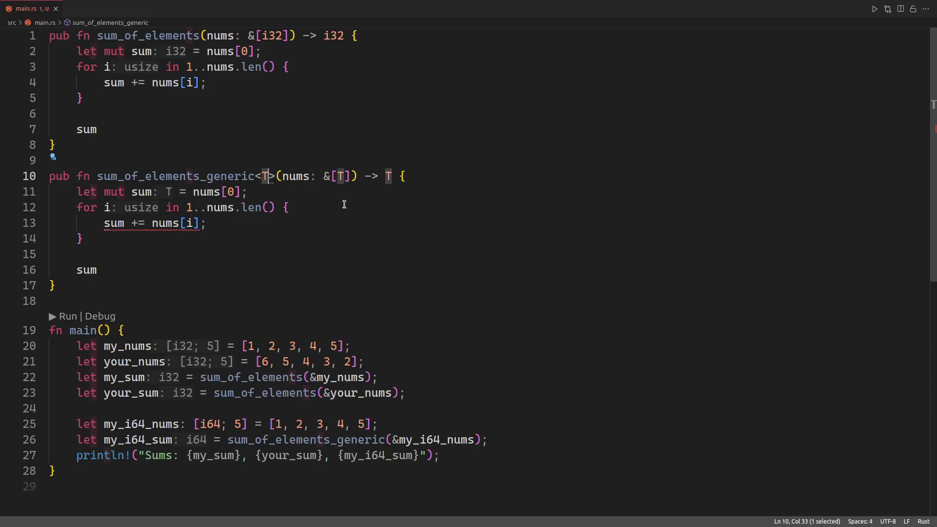
pyautogui.moveTo(306, 211)
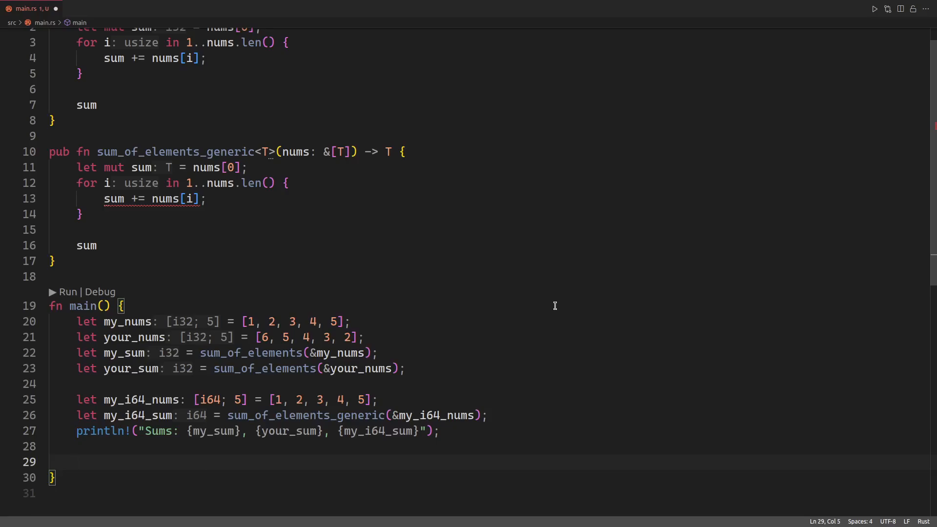
pyautogui.moveTo(261, 224)
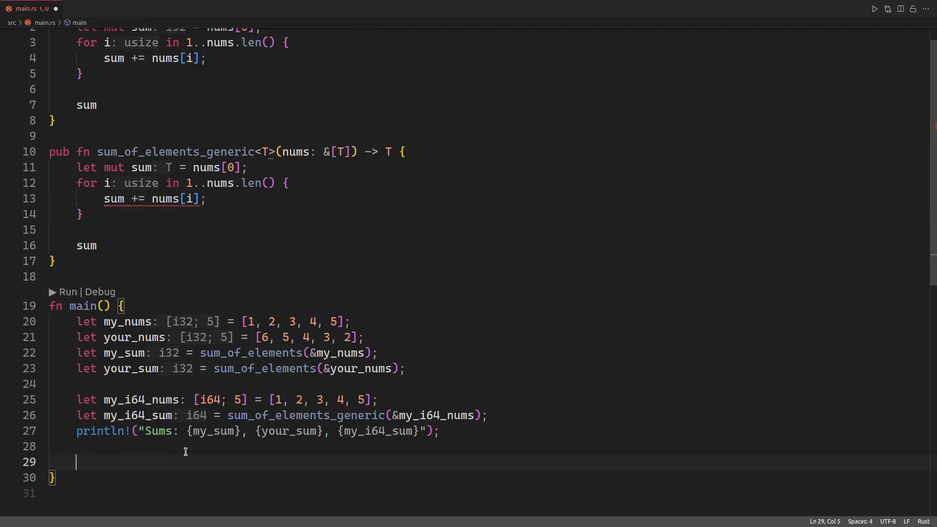
# Add vectors v1 [1, 2, 3] and v2 [2, 3, 4], and v3 = v1 + v2
pyautogui.write('let v1 = vec![1, 2, 3];')
pyautogui.write('let v2 = vec![')
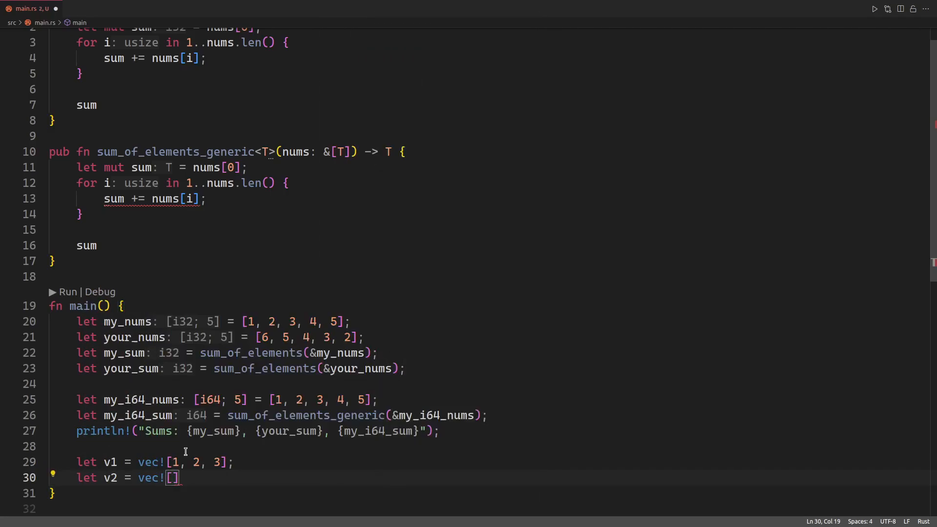
pyautogui.write('2, 3, 4];')
pyautogui.write('let v3 =')
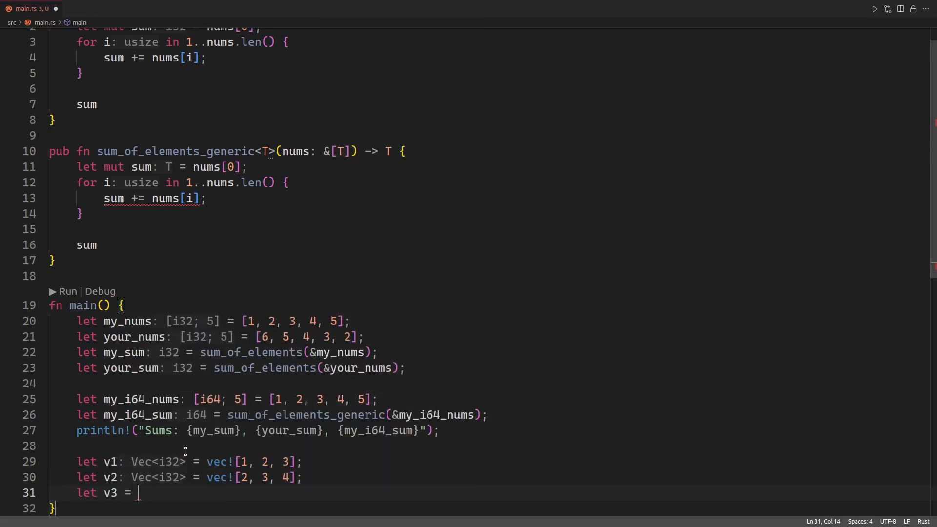
pyautogui.write('v1 + v2;')
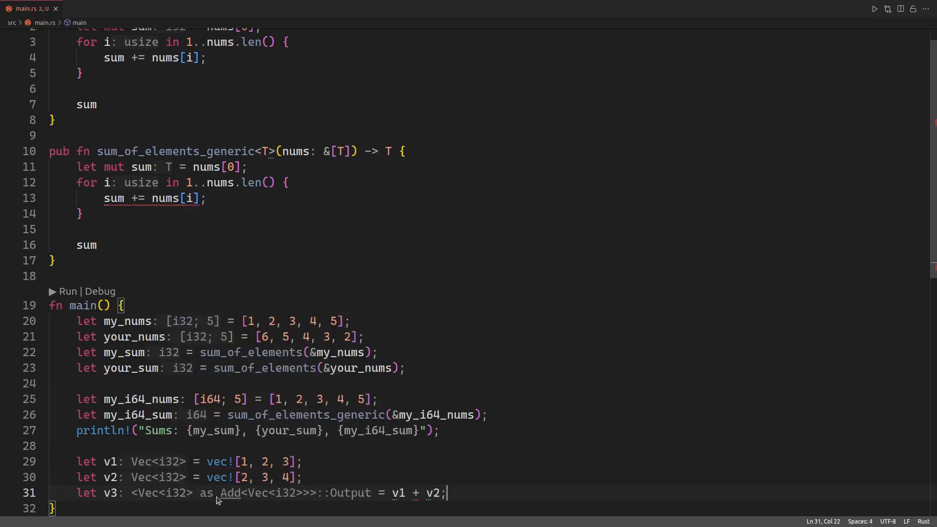
pyautogui.moveTo(418, 493)
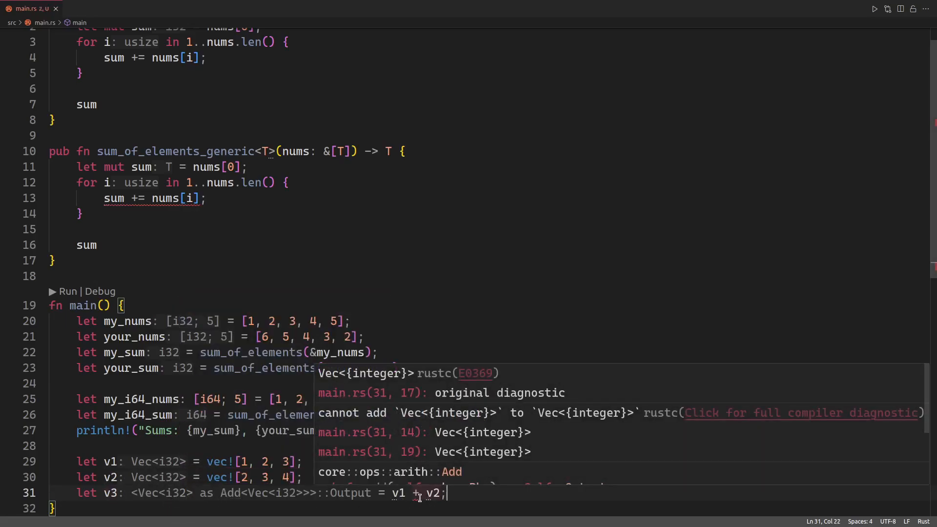